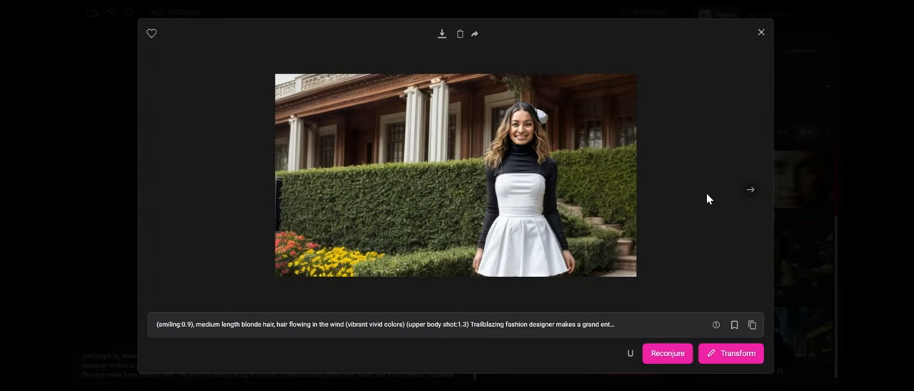
Step: Browse two generated portraits, return to the blonde garden portrait, and close the viewer
click(749, 190)
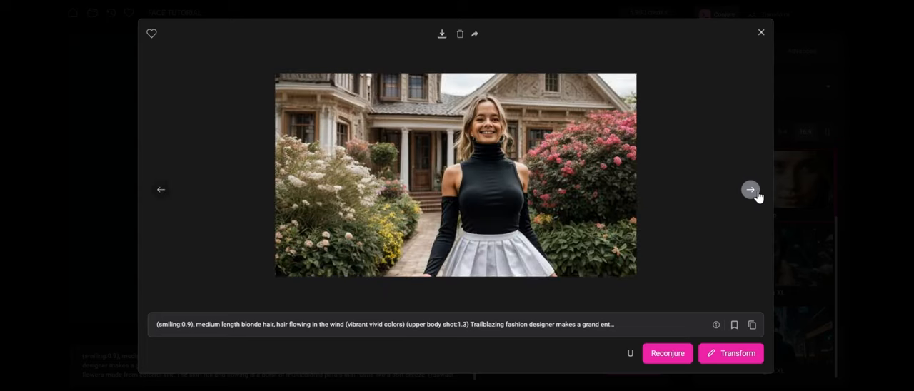
click(748, 190)
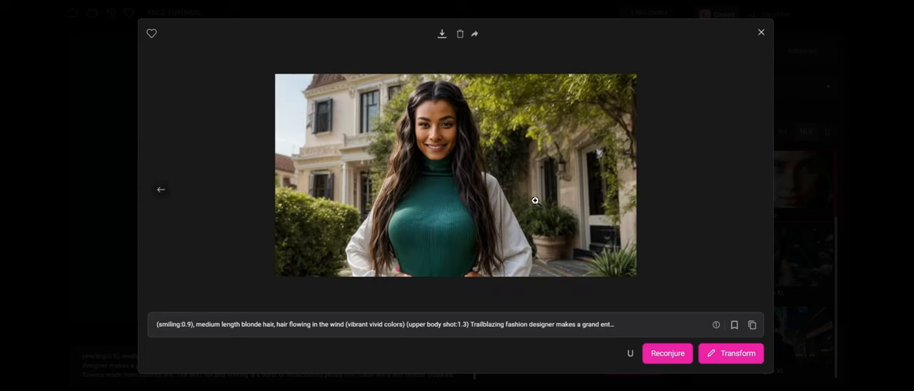
click(748, 189)
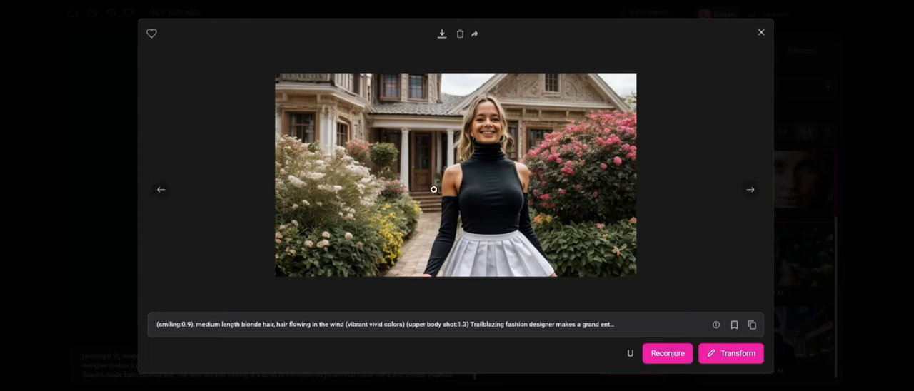
click(760, 32)
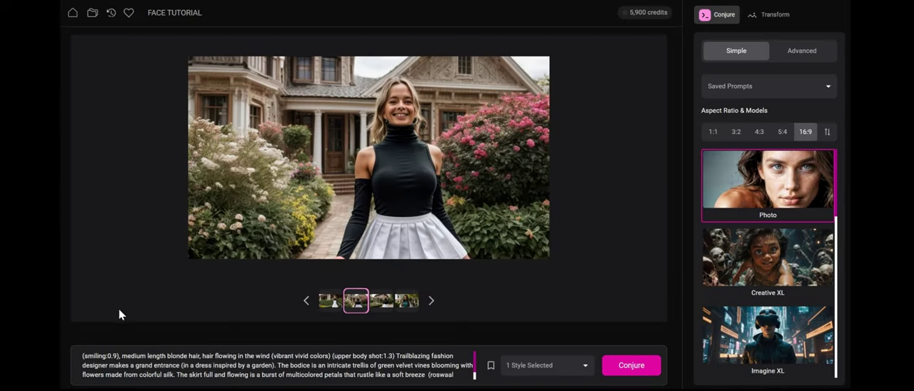
mouse_move(180, 347)
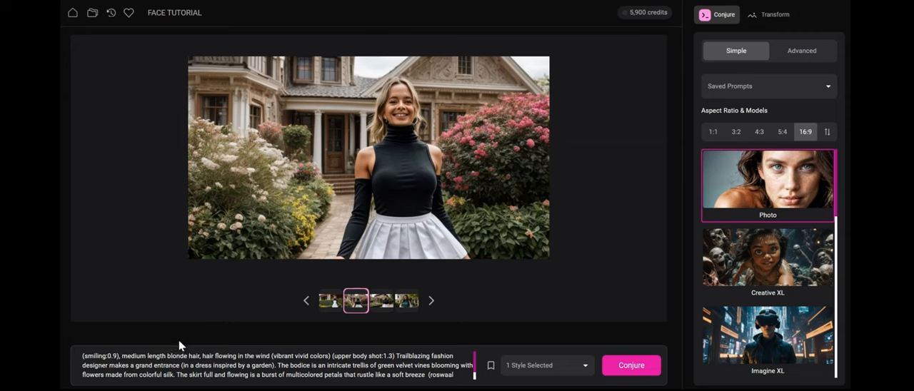
mouse_move(222, 282)
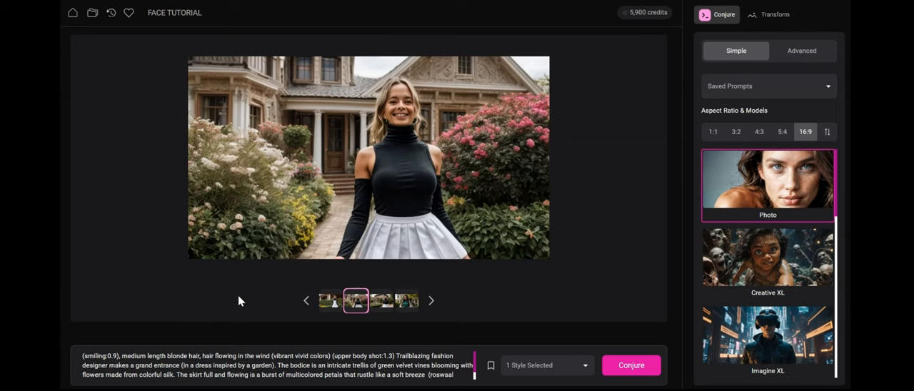
mouse_move(231, 304)
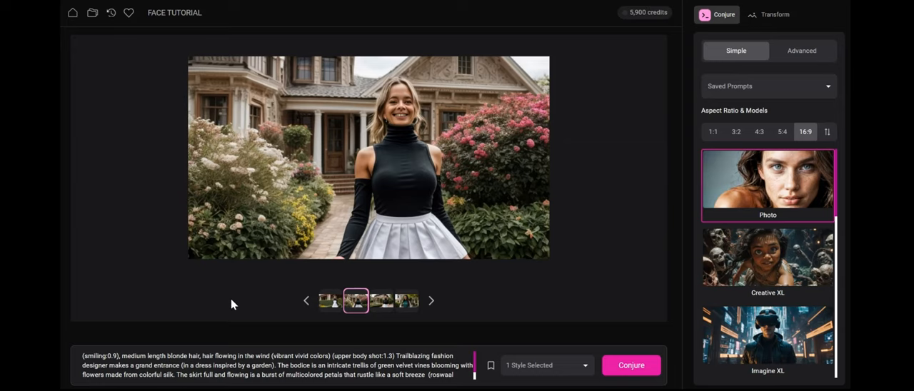
mouse_move(321, 197)
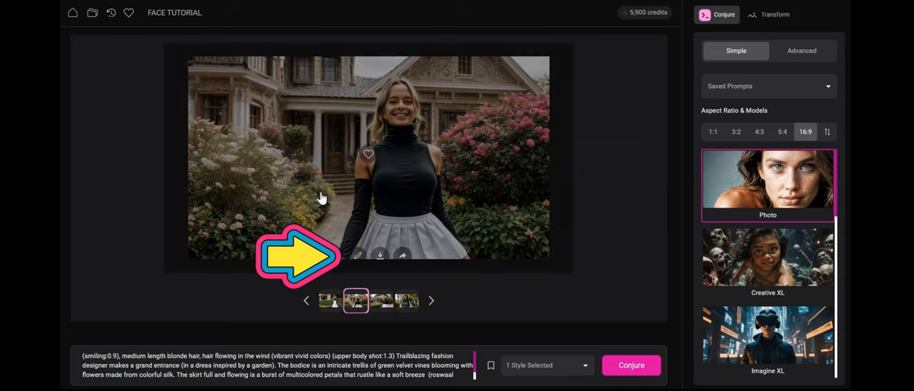
Step: Send the blonde garden portrait to Transform and view its inpainted results enlarged
click(768, 14)
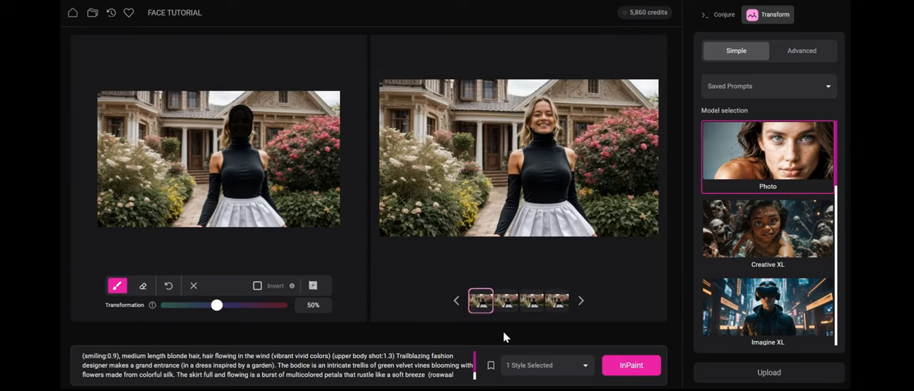
click(519, 158)
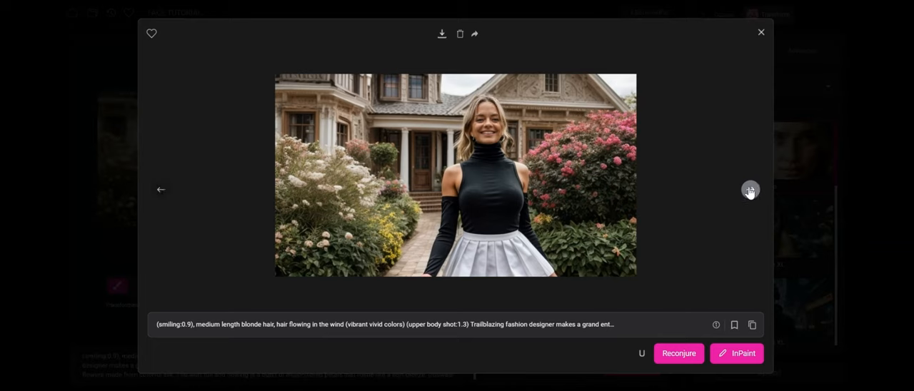
click(759, 32)
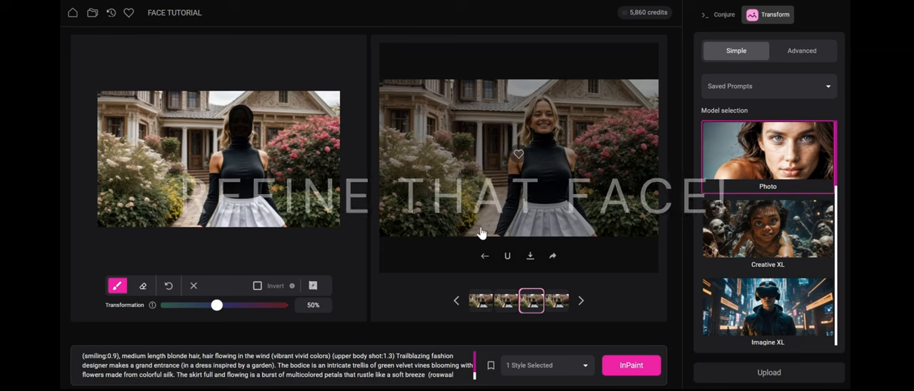
Step: Mask the woman's face and enter the prompt 'blonde girl with freckles'
click(485, 257)
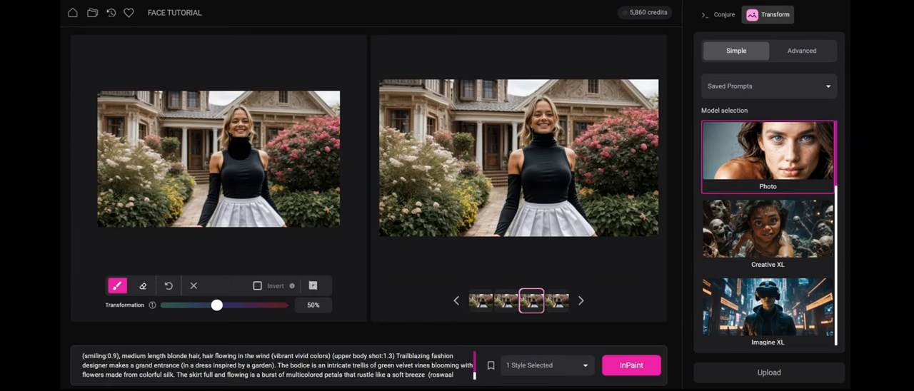
click(235, 114)
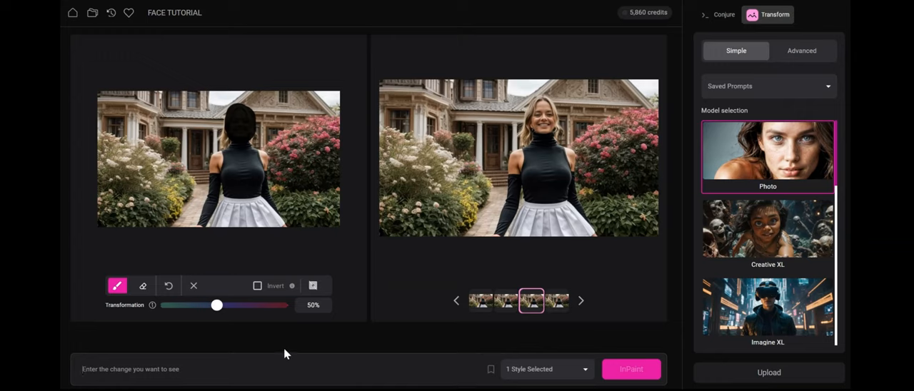
text(blonde girl)
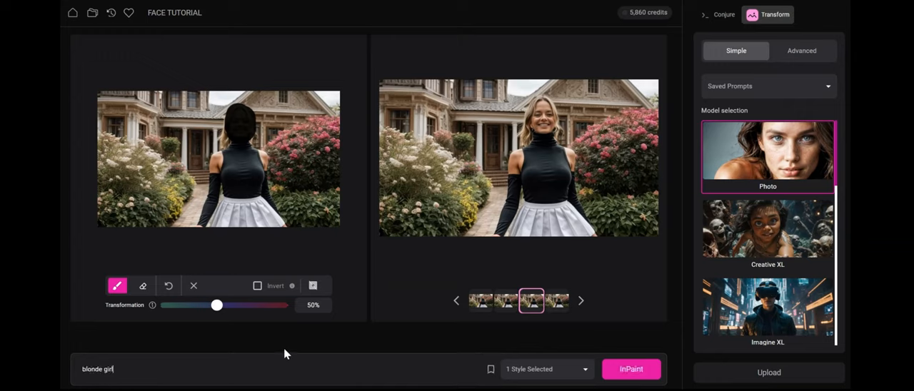
text(with freckles)
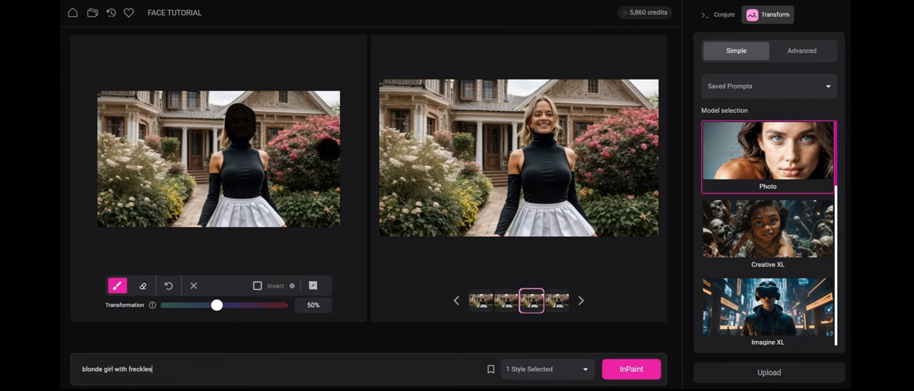
Step: Adjust the Transformation strength slider, settling at 45%
drag(217, 305, 211, 306)
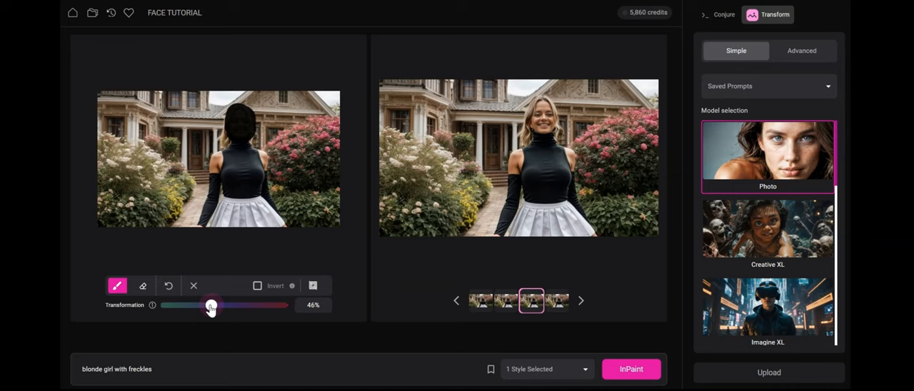
drag(210, 306, 200, 306)
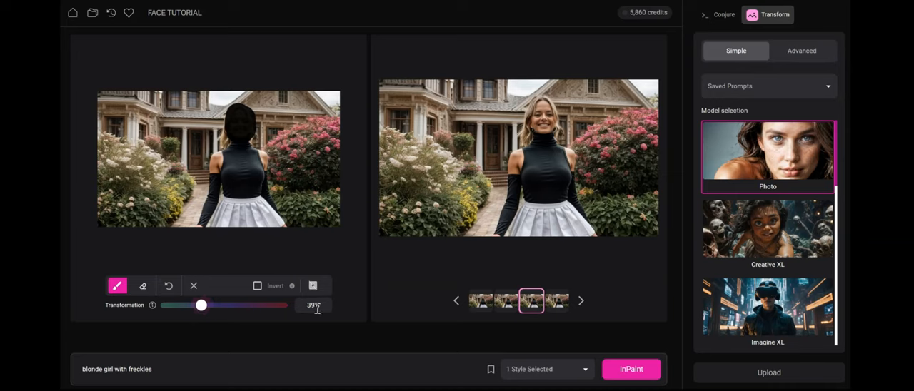
mouse_move(201, 306)
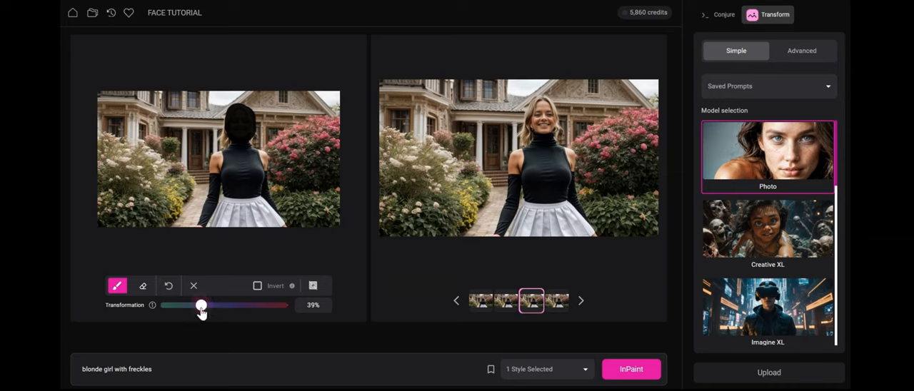
drag(202, 305, 239, 305)
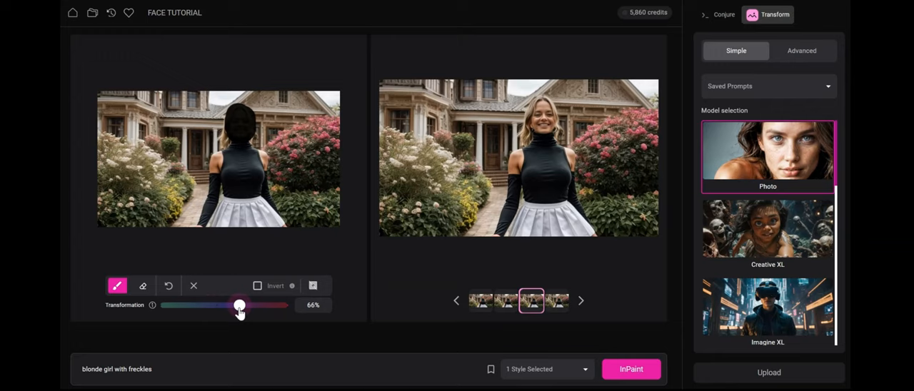
drag(243, 306, 239, 306)
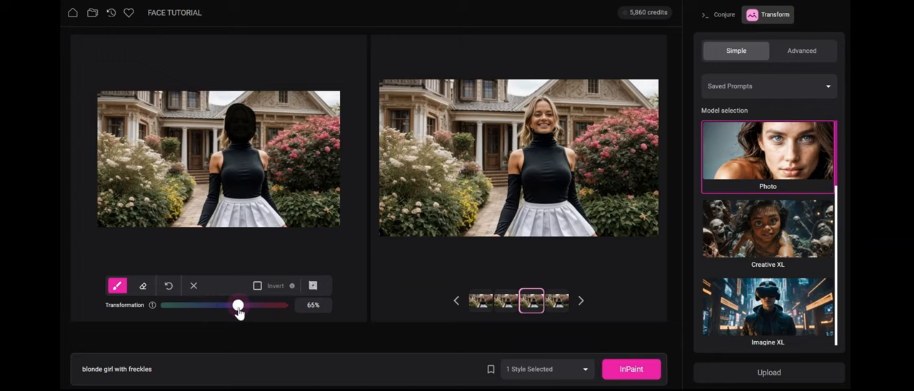
drag(236, 306, 209, 305)
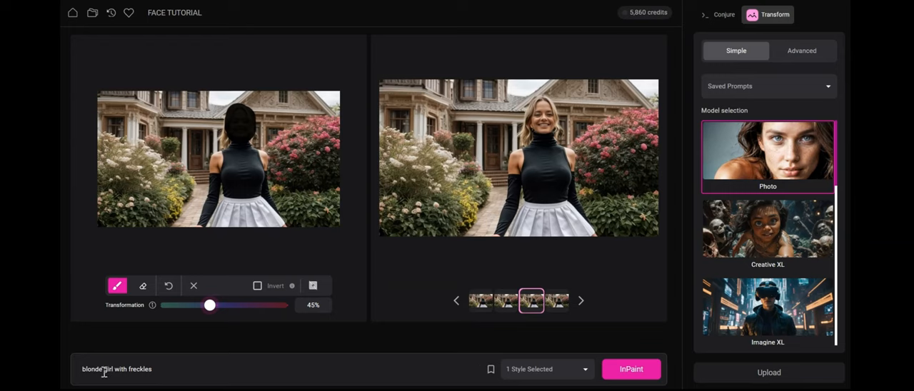
Step: Inpaint at 45% and view the result, then rerun at 57% and load it
click(630, 370)
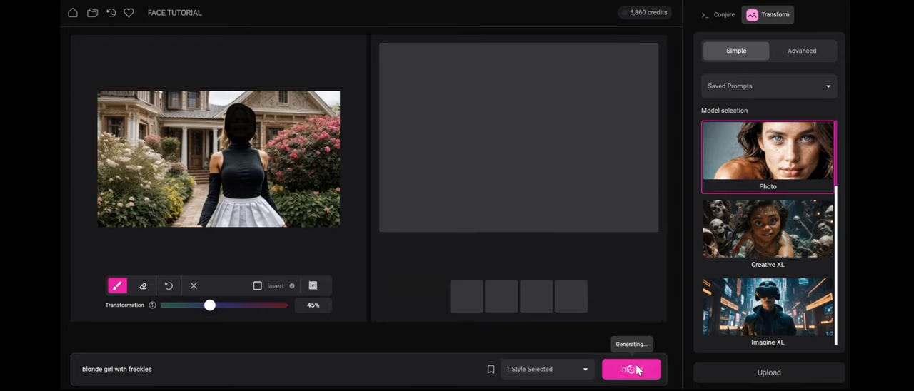
click(630, 369)
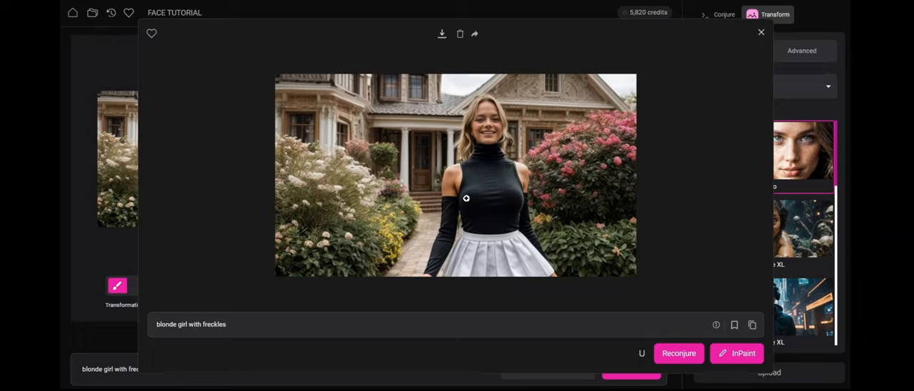
click(760, 32)
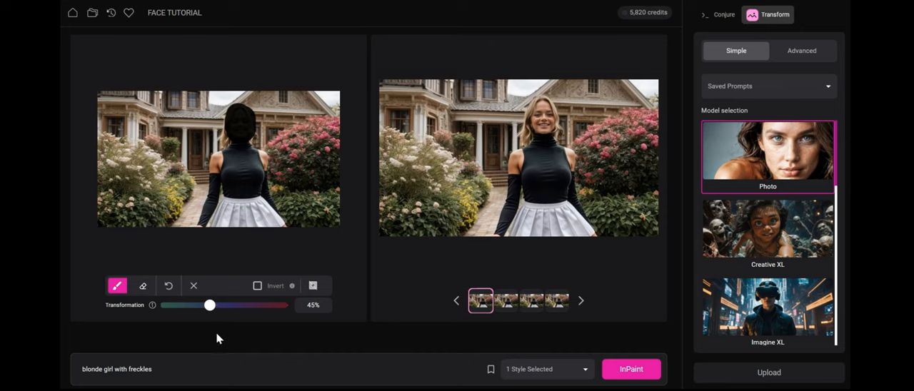
drag(209, 305, 228, 305)
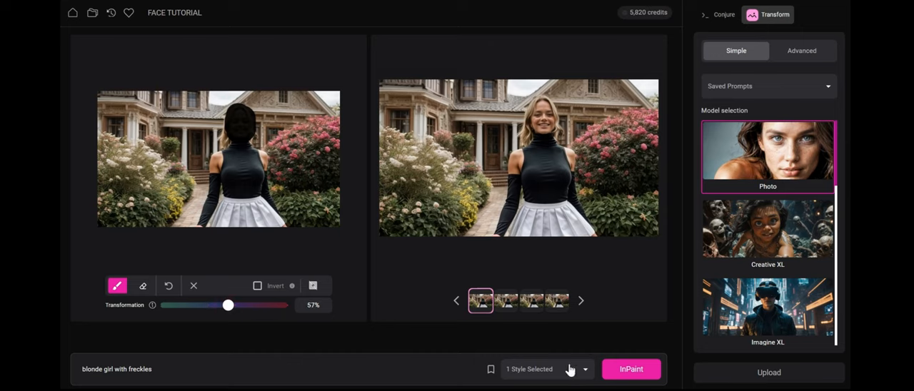
click(630, 369)
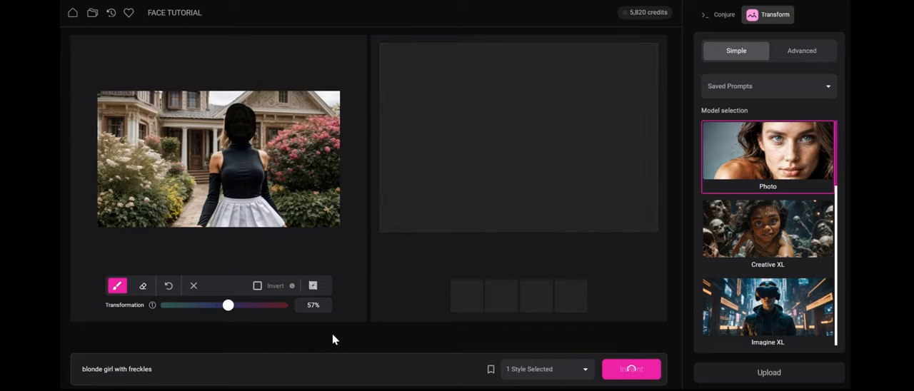
click(631, 369)
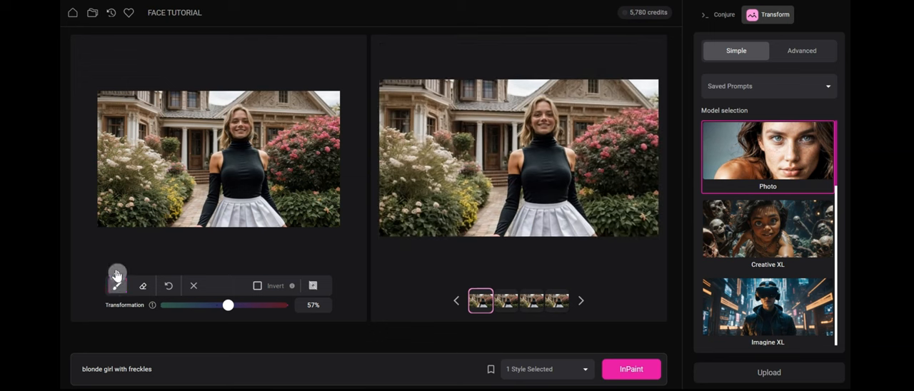
Step: Mask the hair and inpaint with the prompt replaced by 'blonde curly hair'
click(117, 285)
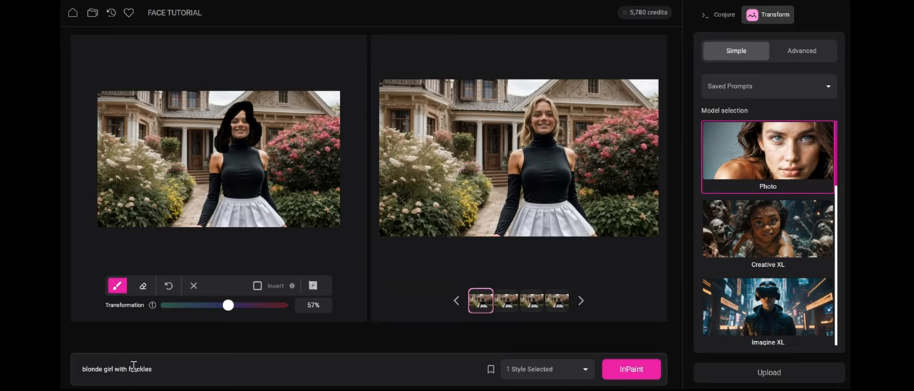
triple_click(116, 369)
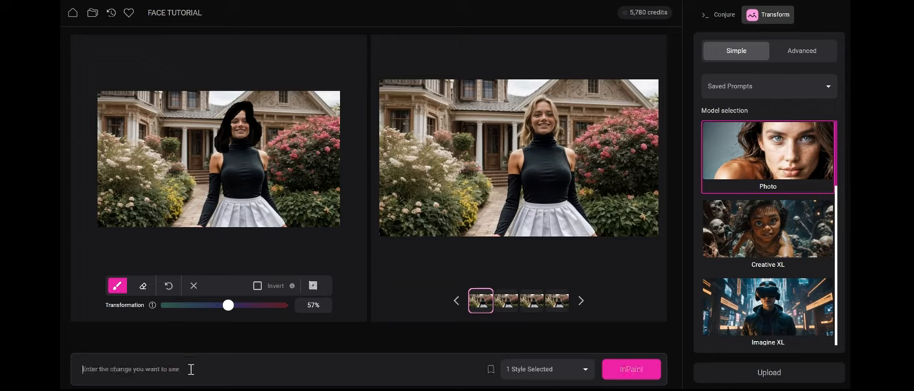
text(blonde cu)
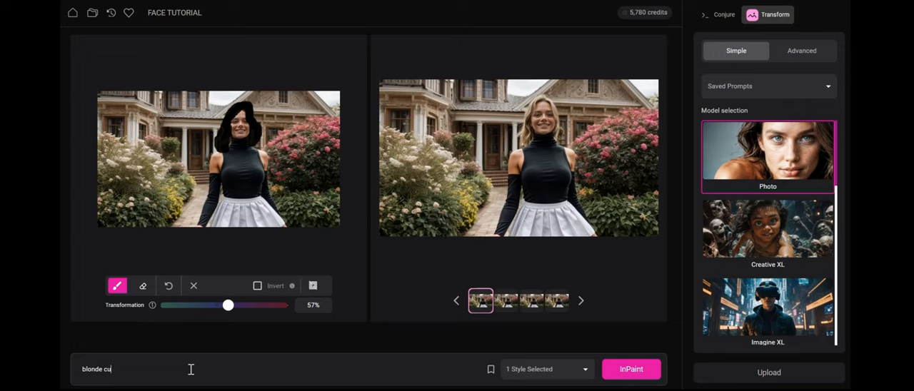
text(rly hair)
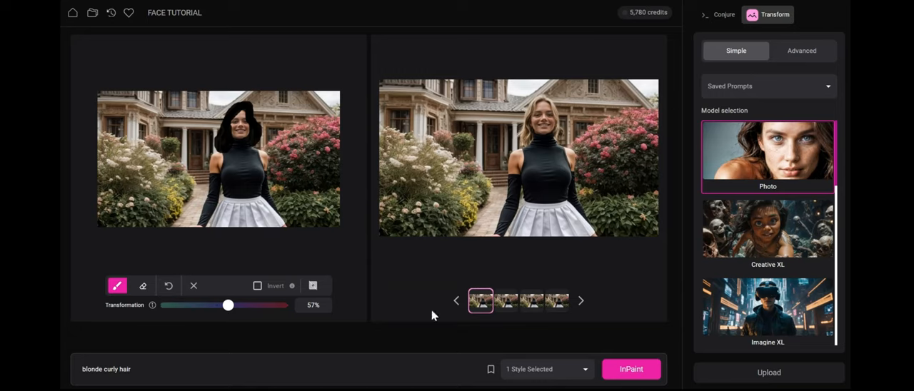
click(631, 369)
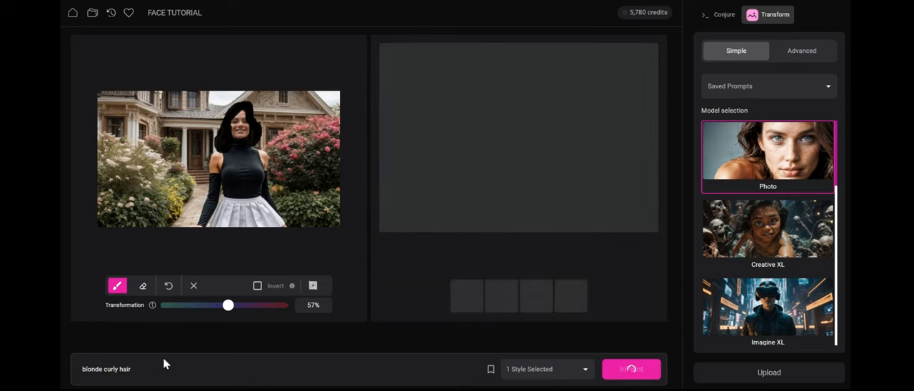
Step: View the curly blonde hair result full size, see the previous variation, then close
click(631, 369)
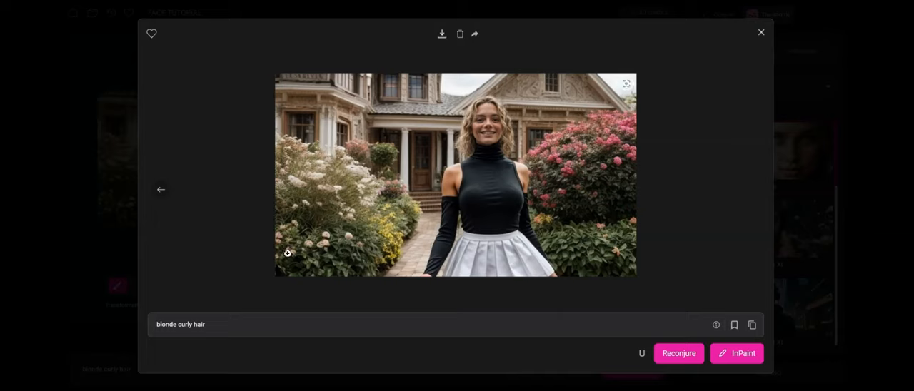
mouse_move(160, 189)
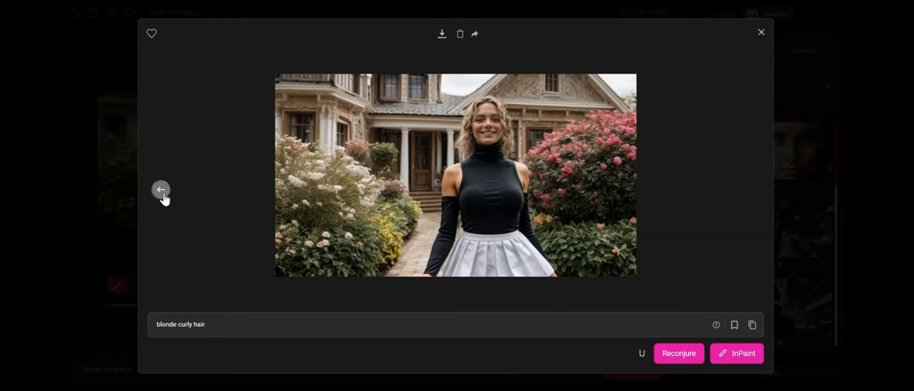
click(159, 189)
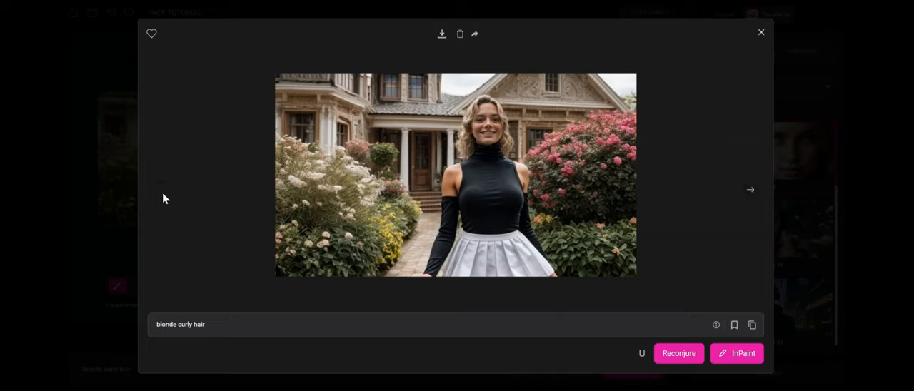
mouse_move(123, 348)
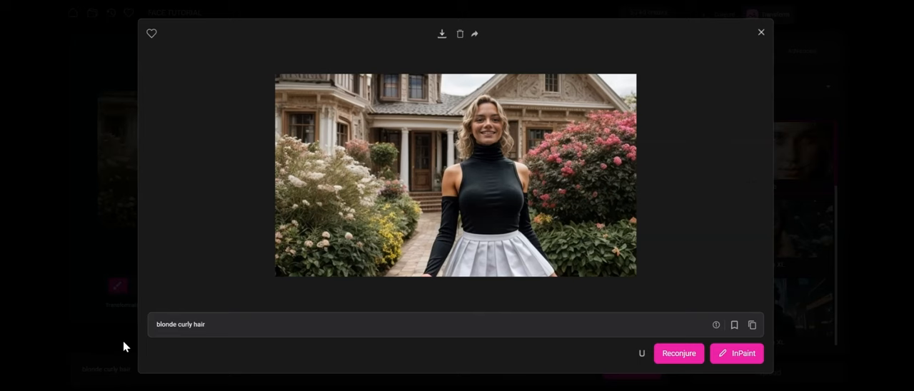
click(760, 32)
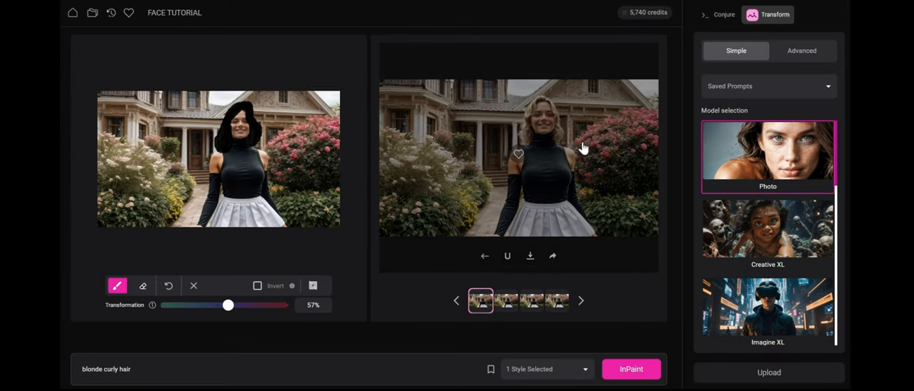
Step: Return to Conjure showing the original straight-haired garden portrait and its long prompt
click(724, 14)
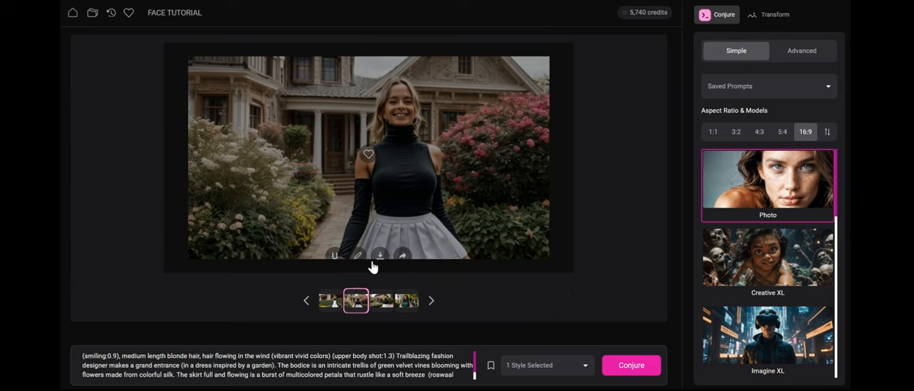
mouse_move(326, 54)
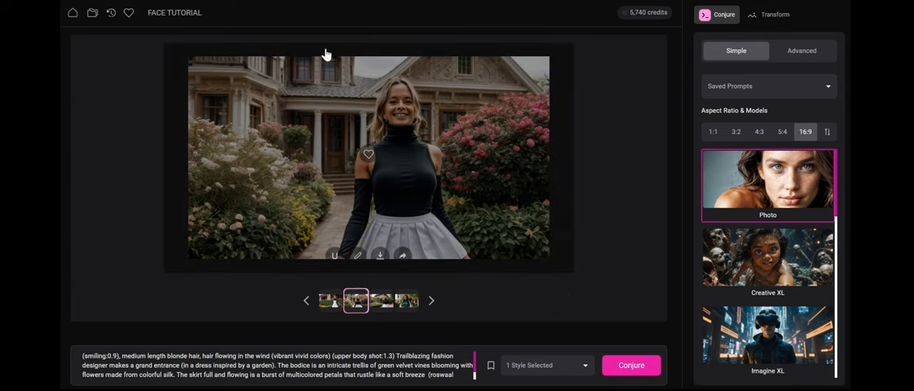
mouse_move(176, 276)
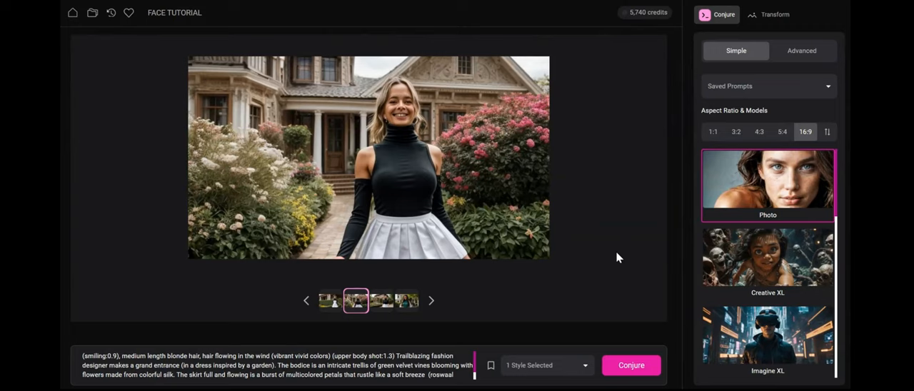
mouse_move(596, 216)
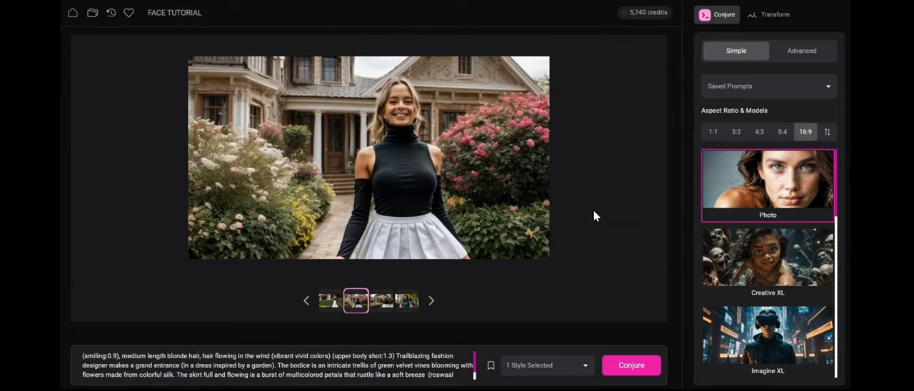